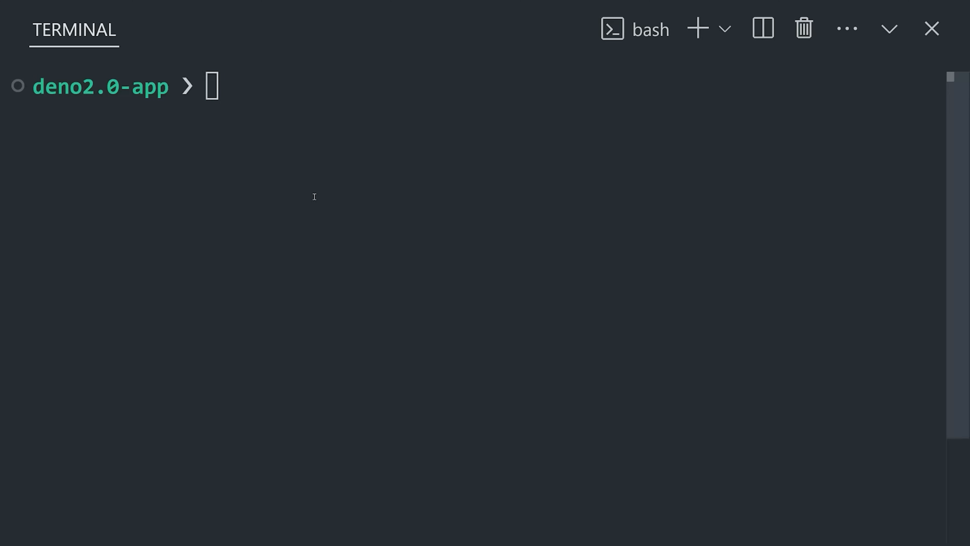
# - Check the Deno version, run deno upgrade confirming 2.0.0 is latest, and scaffold myapp with deno init
pyautogui.write('deno --version')
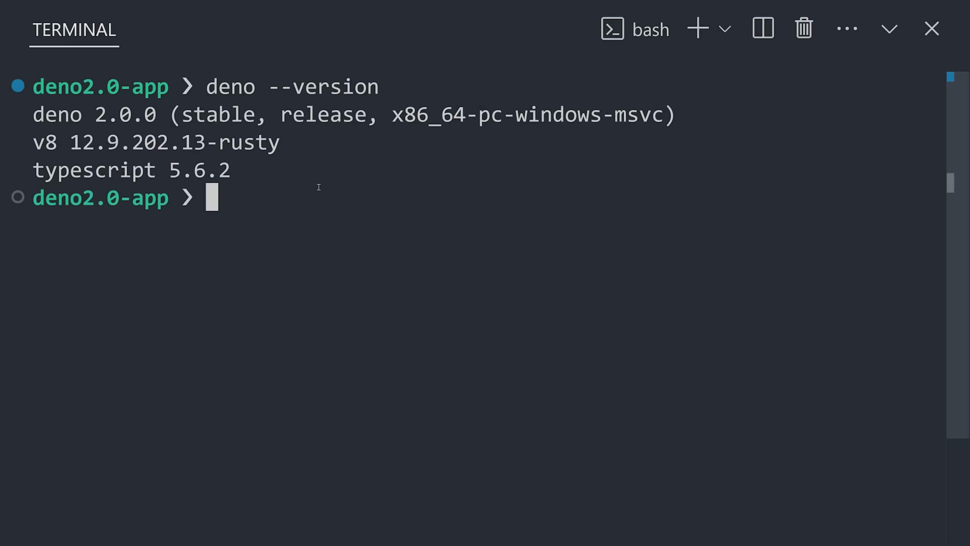
pyautogui.moveTo(273, 217)
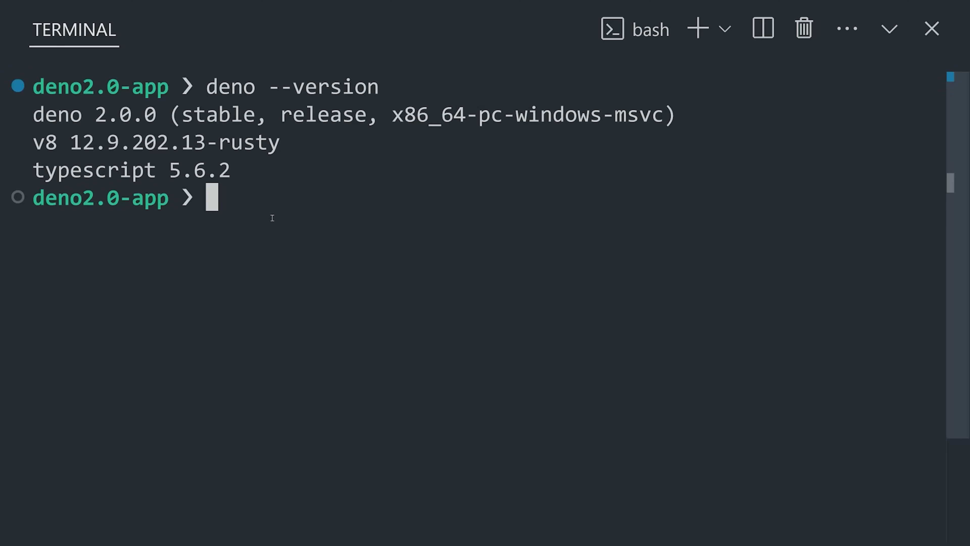
pyautogui.write('clear')
pyautogui.write('deno u')
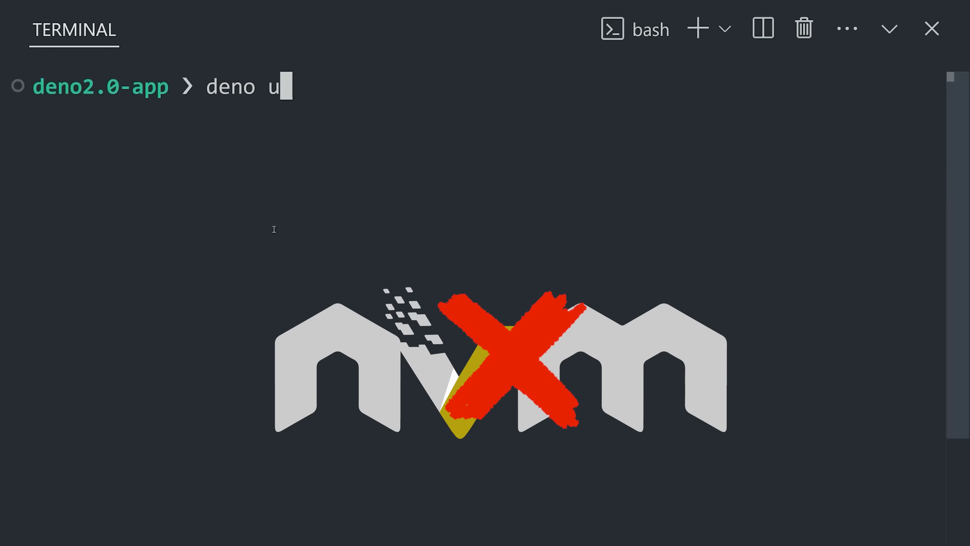
pyautogui.press('Enter')
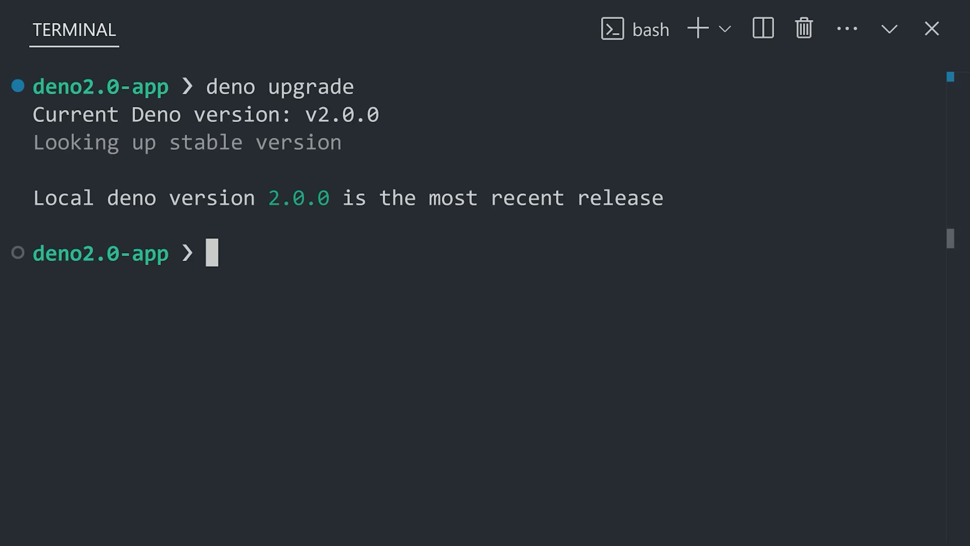
pyautogui.write('deno init myapp')
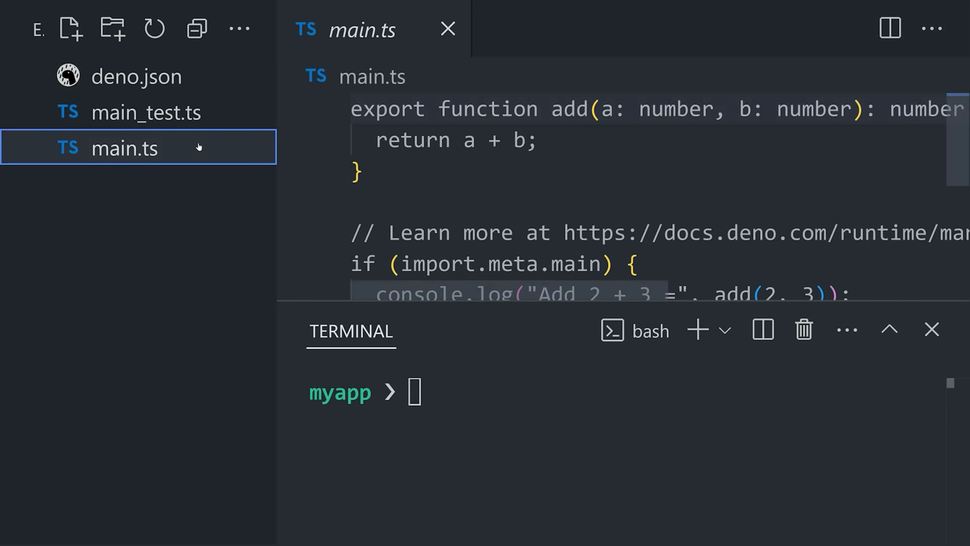
# - Review main.ts, add compilerOptions with strict to deno.json, and open main_test.ts to run addTest
pyautogui.click(358, 171)
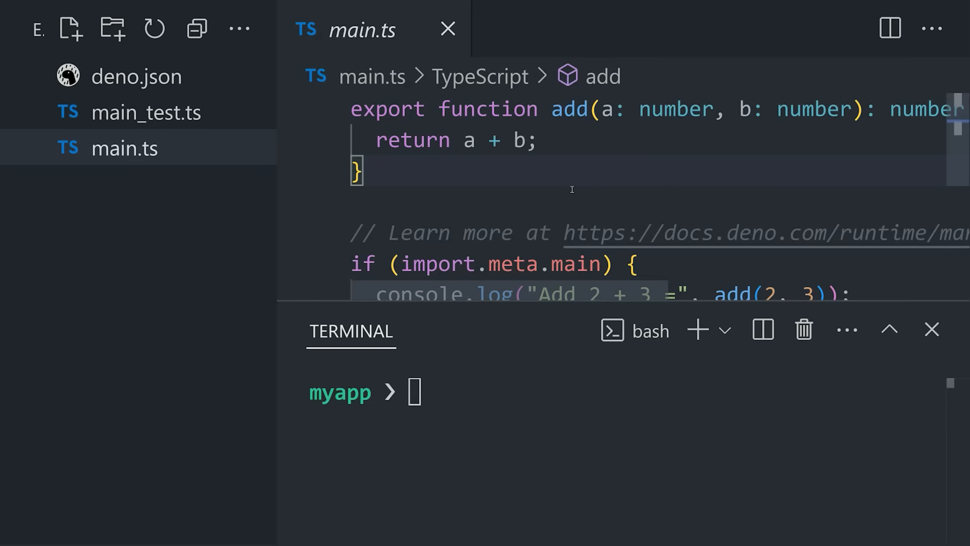
pyautogui.doubleClick(675, 109)
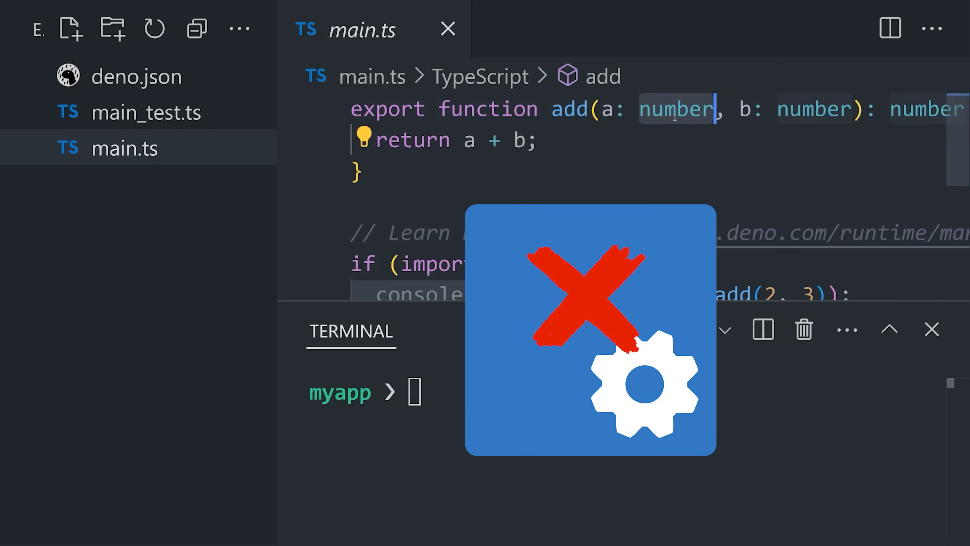
pyautogui.click(138, 77)
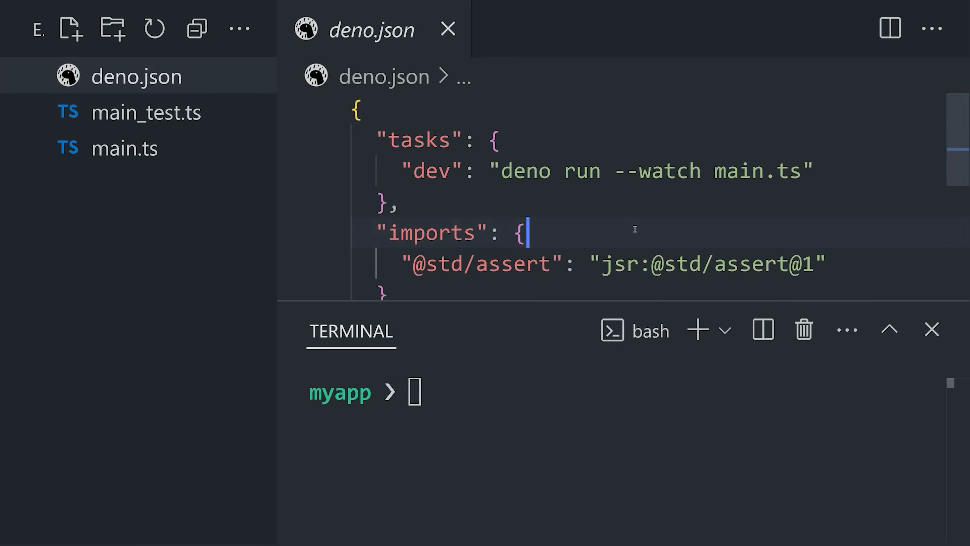
pyautogui.write('c')
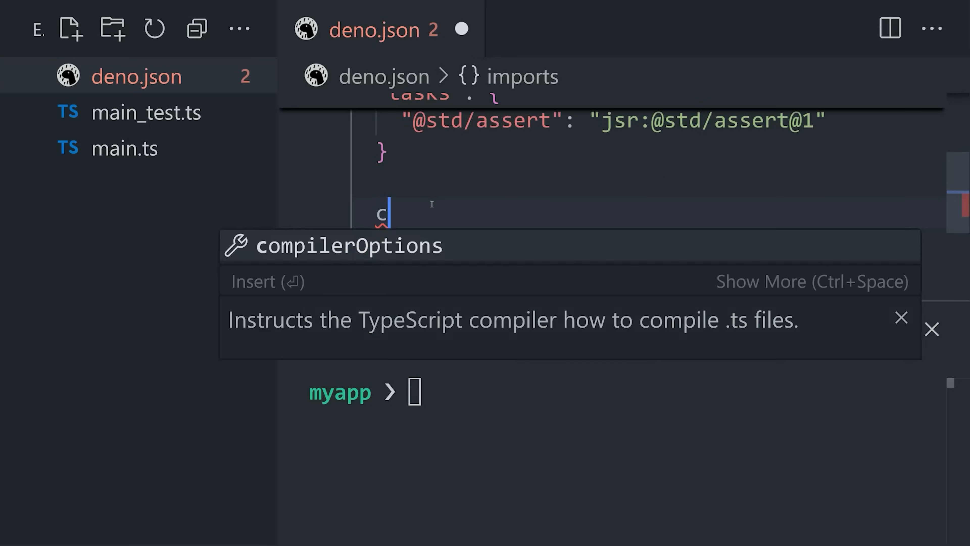
pyautogui.press('Enter')
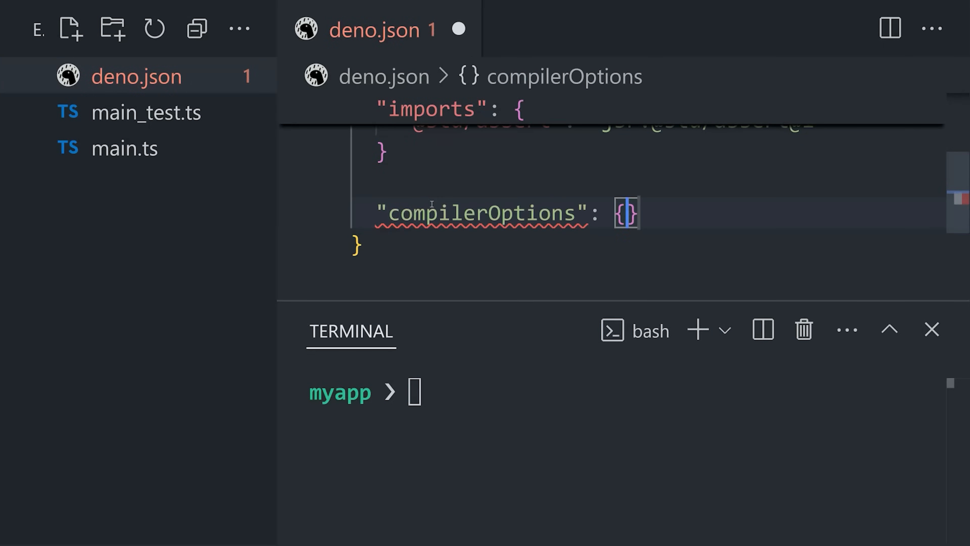
pyautogui.write('st')
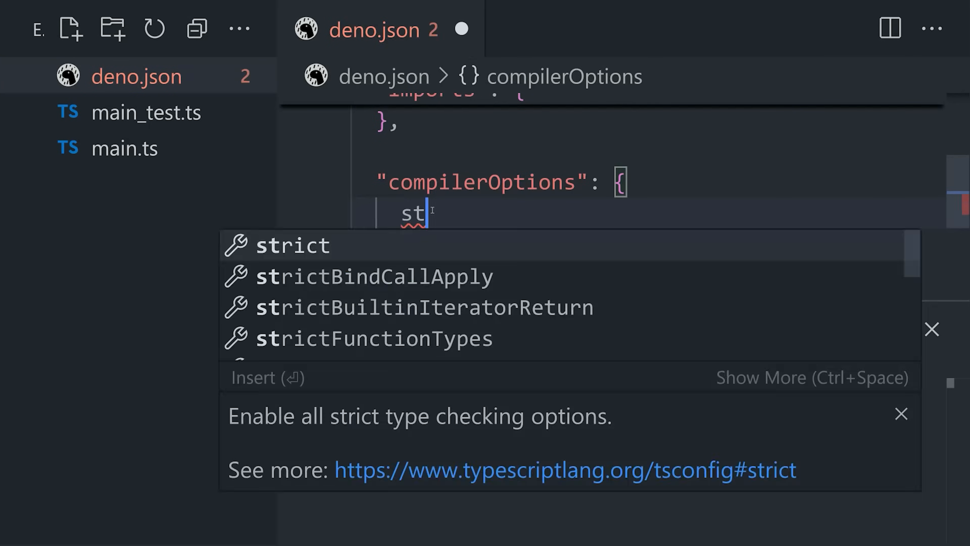
pyautogui.press('Enter')
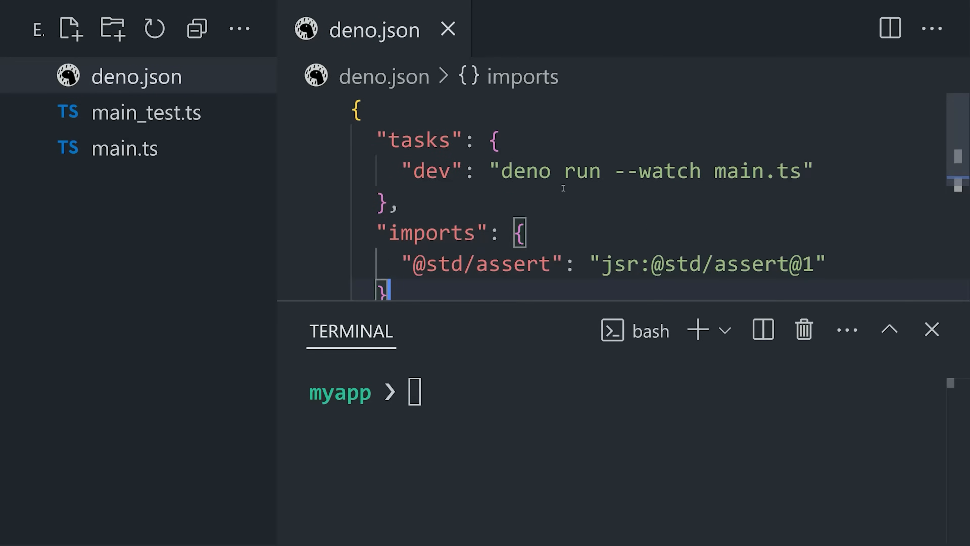
pyautogui.click(146, 112)
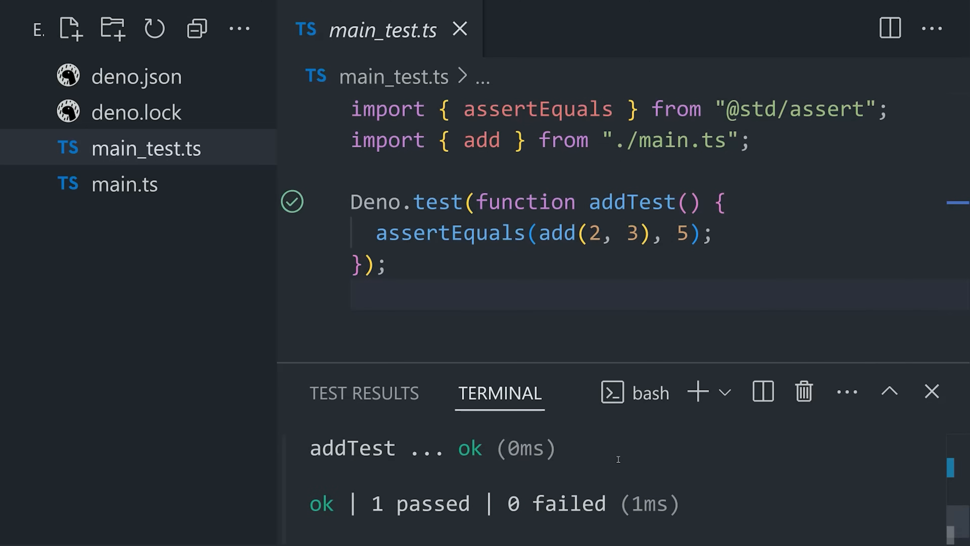
# - Rewrite main.ts as an empty Deno.serve((_req) => { }) handler
pyautogui.click(124, 183)
pyautogui.write('Deno.serve((_req) => {')
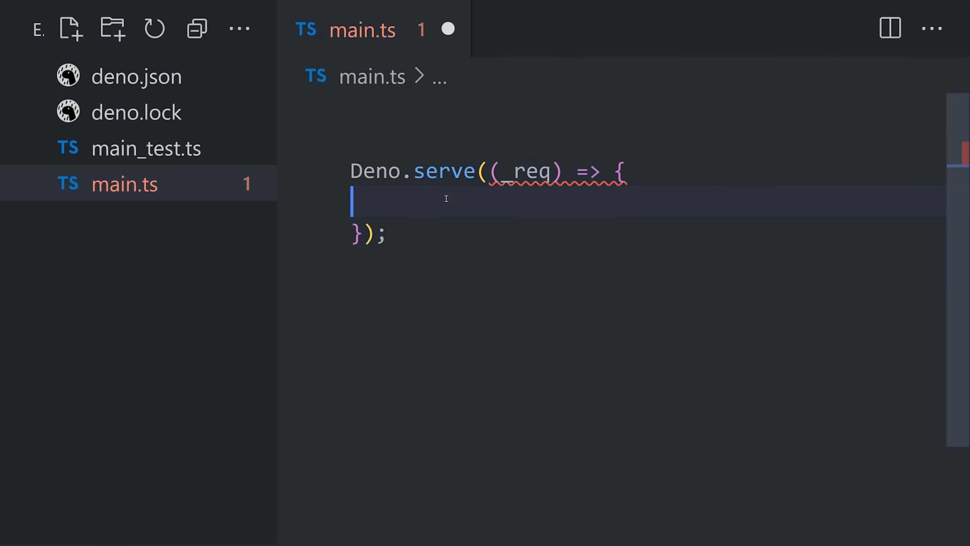
# - Return new Response("Hi Mom!") from the handler and enter deno run -A main.ts in the terminal
pyautogui.write('new Response("Hi Mom!")')
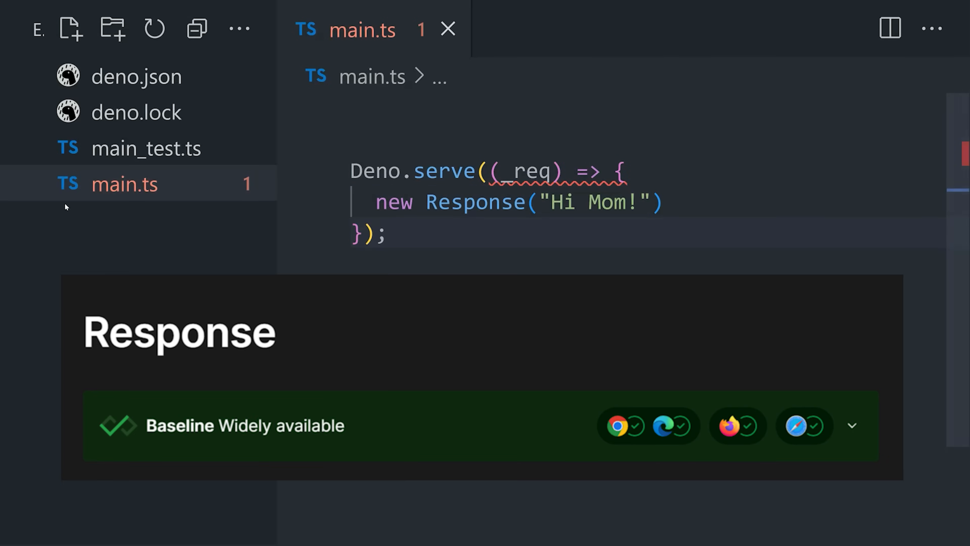
pyautogui.write('return')
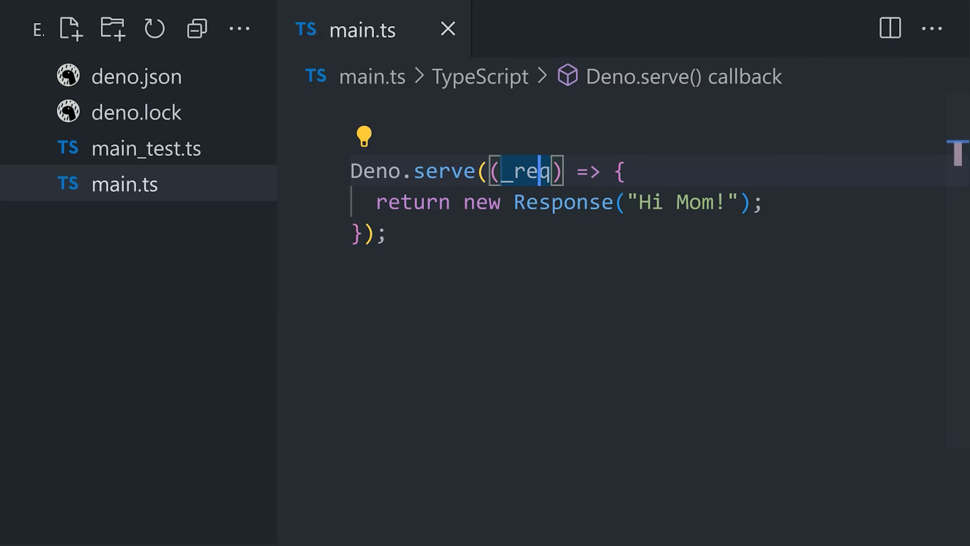
pyautogui.write('deno run -A main.ts')
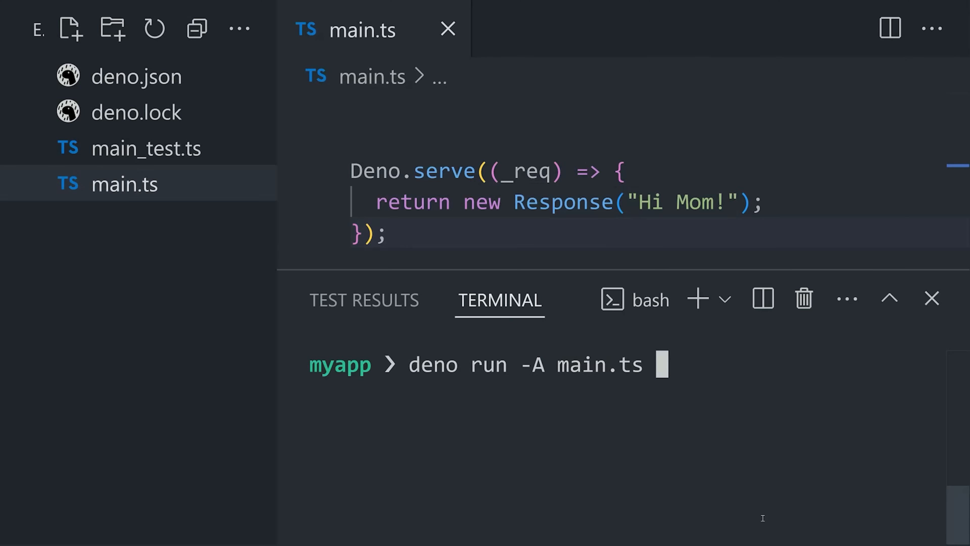
# - Run main.ts with --watch and load localhost:8000 to see Hi Mom! served
pyautogui.write('--watch')
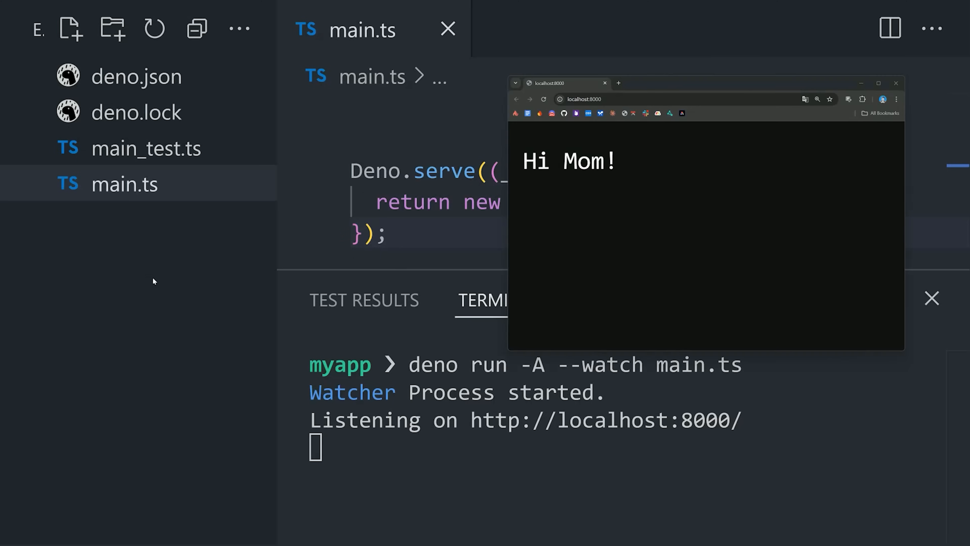
pyautogui.doubleClick(568, 161)
pyautogui.write('deno fmt')
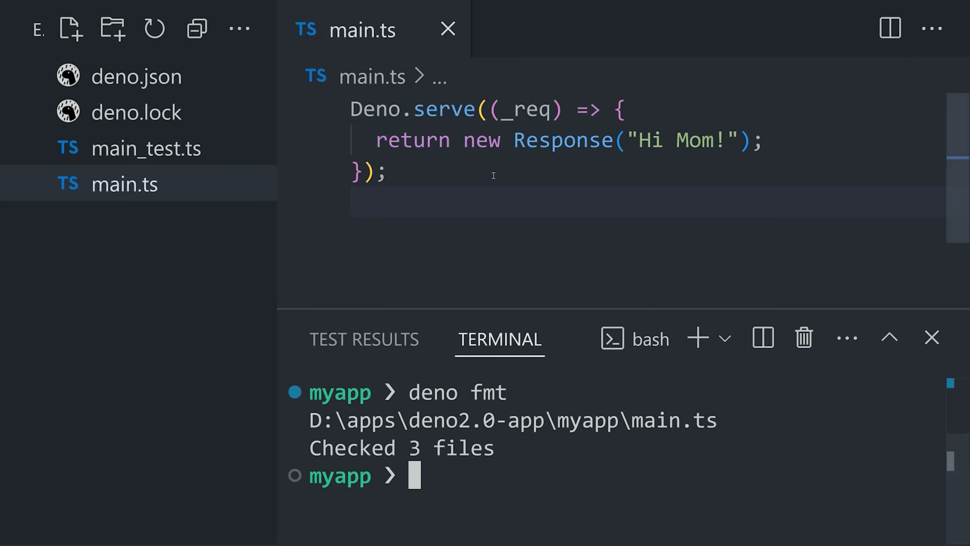
pyautogui.moveTo(603, 472)
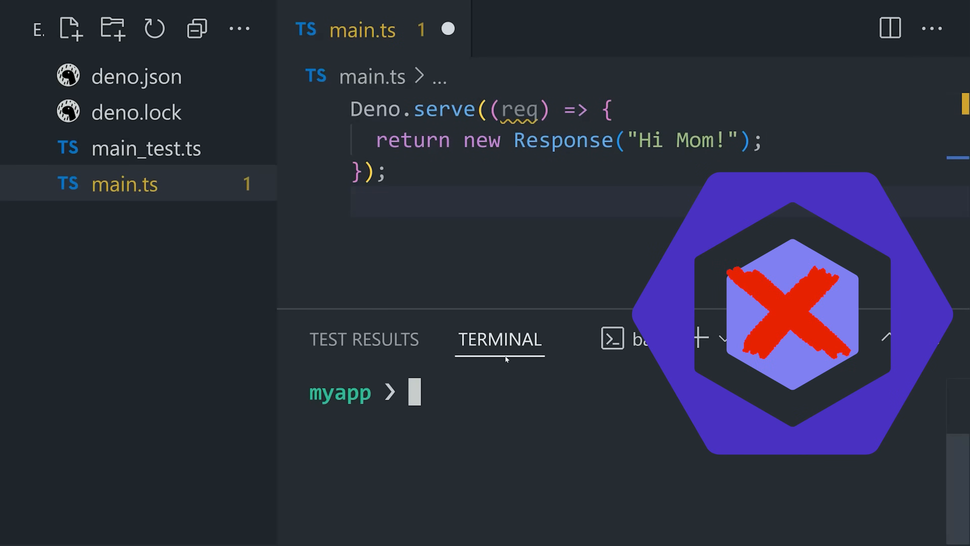
# - Lint main.ts with deno lint after renaming _req to req
pyautogui.write('deno lint')
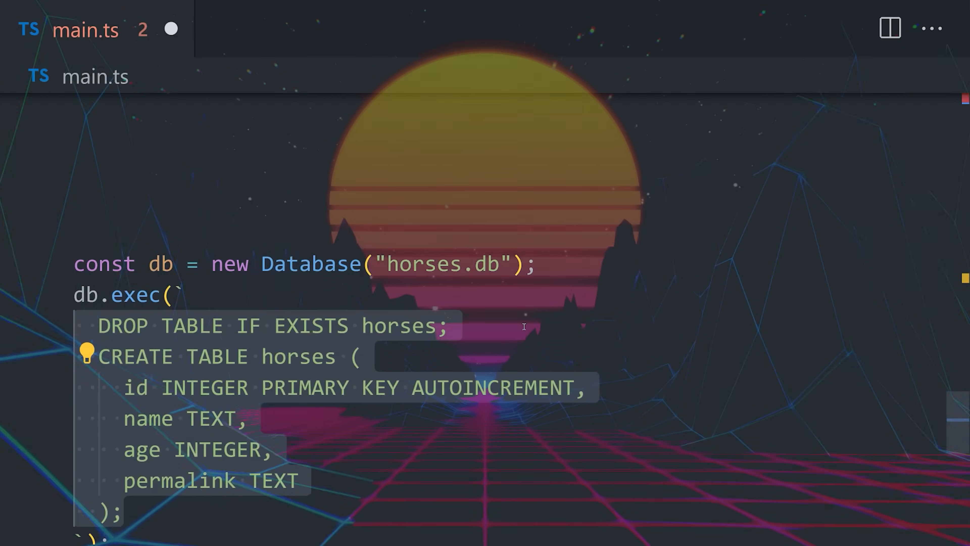
# - Write the horses.db CREATE TABLE setup and /horse GET routing in main.ts
pyautogui.scroll(-3)
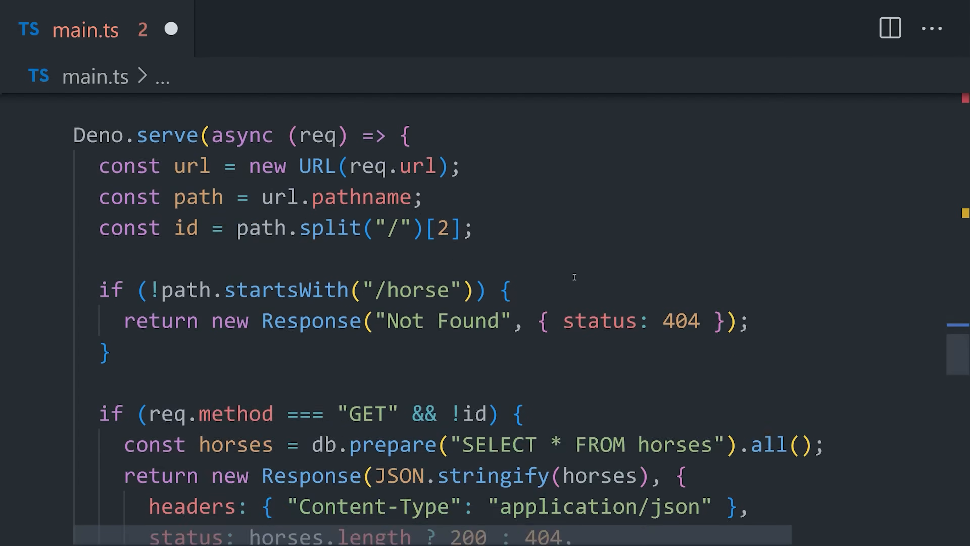
pyautogui.scroll(-3)
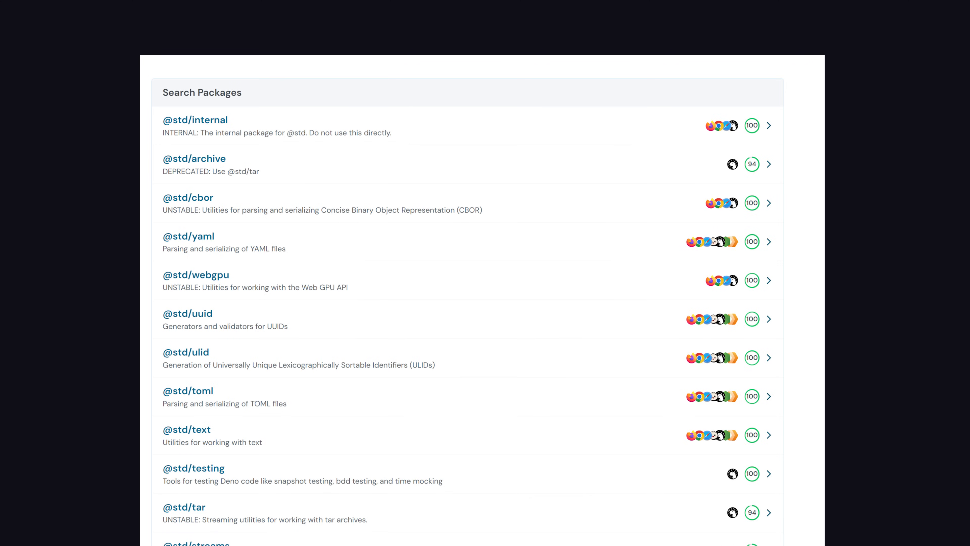
pyautogui.click(193, 468)
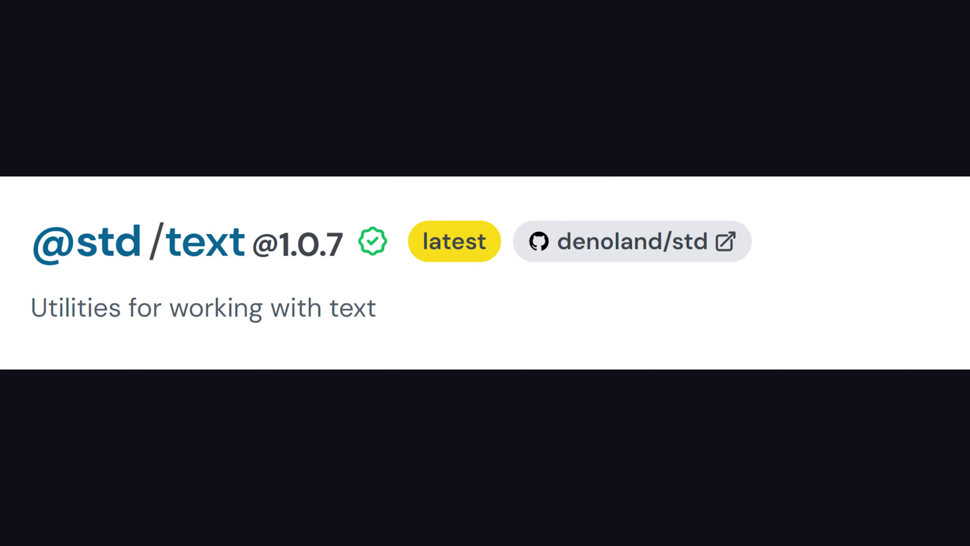
pyautogui.scroll(-3)
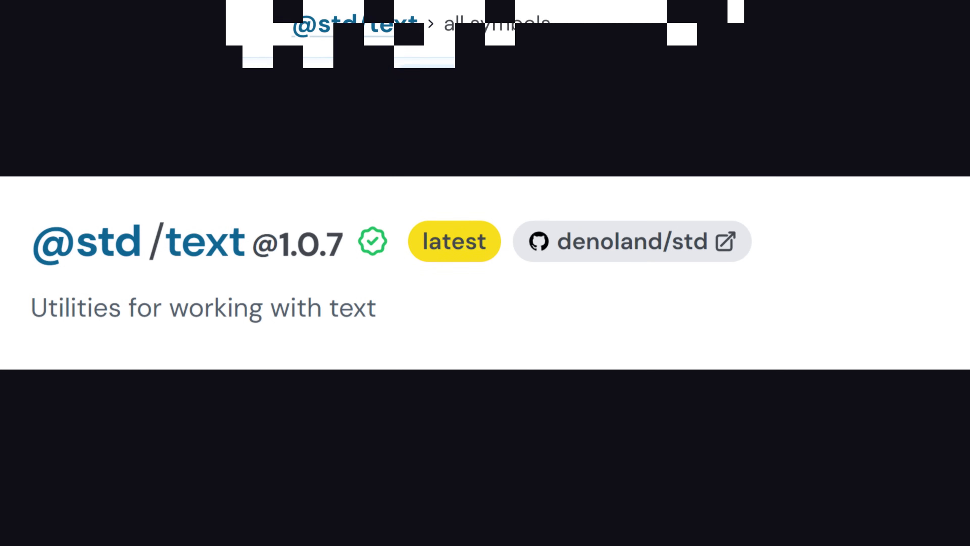
pyautogui.scroll(-3)
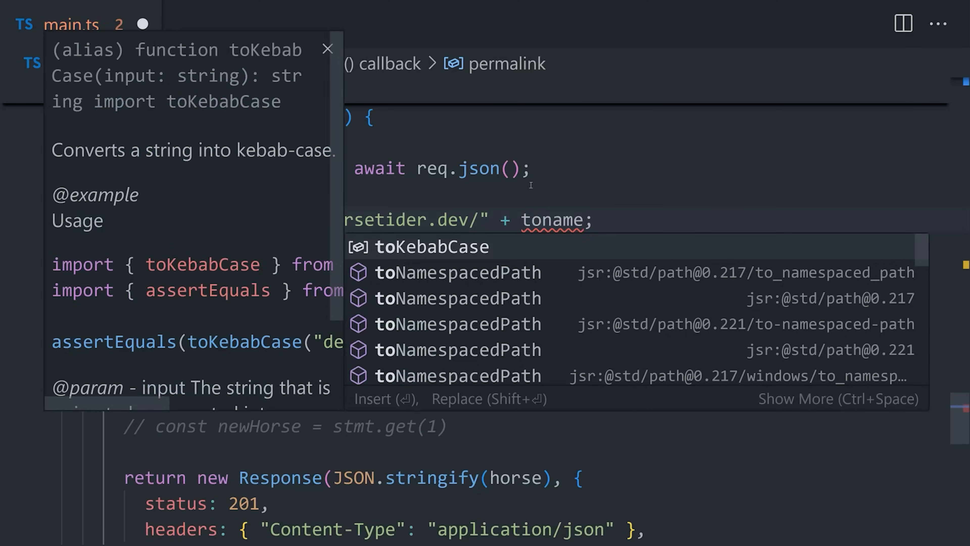
pyautogui.press('Enter')
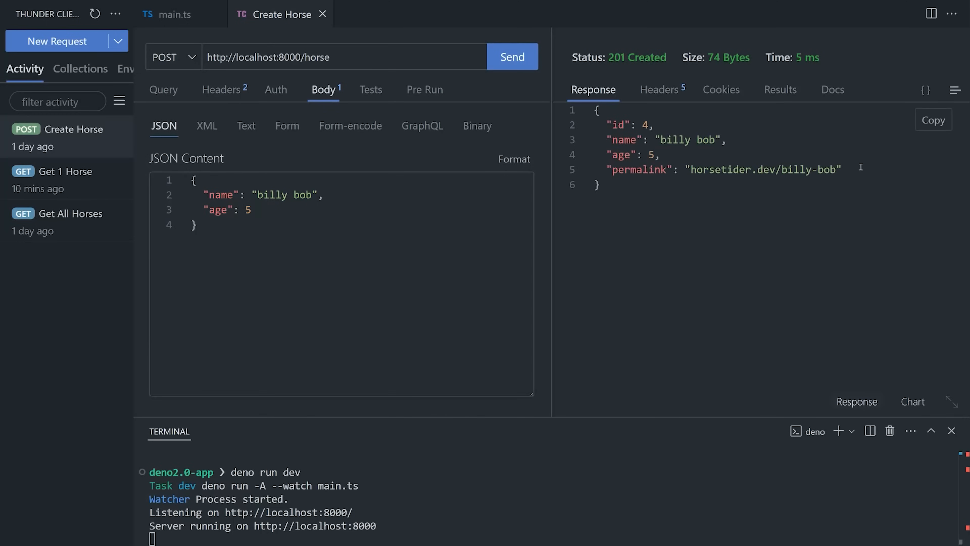
# - POST billy bob in Thunder Client, then set deno.json workspace to ["./isOdd", "./isEven"]
pyautogui.tripleClick(724, 169)
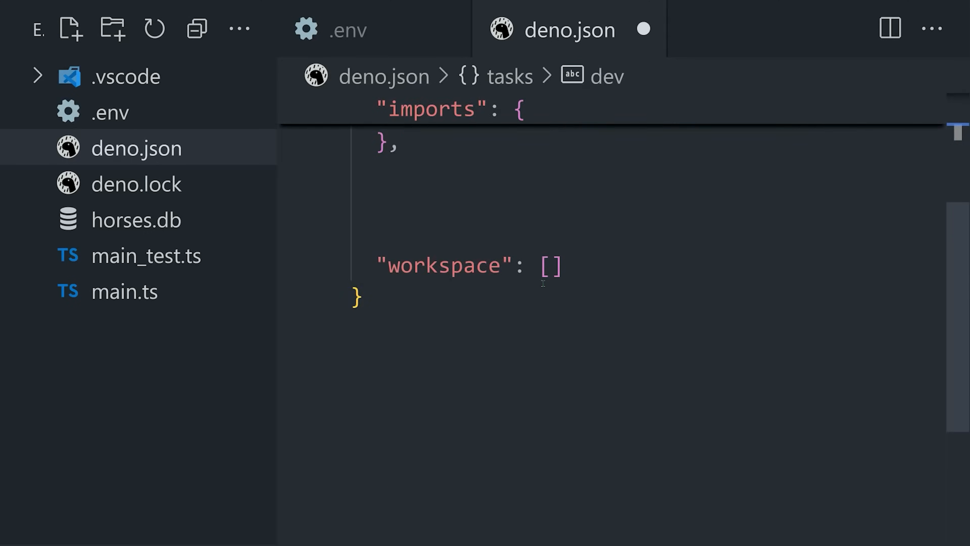
pyautogui.write('"./isOdd", "./isEven"')
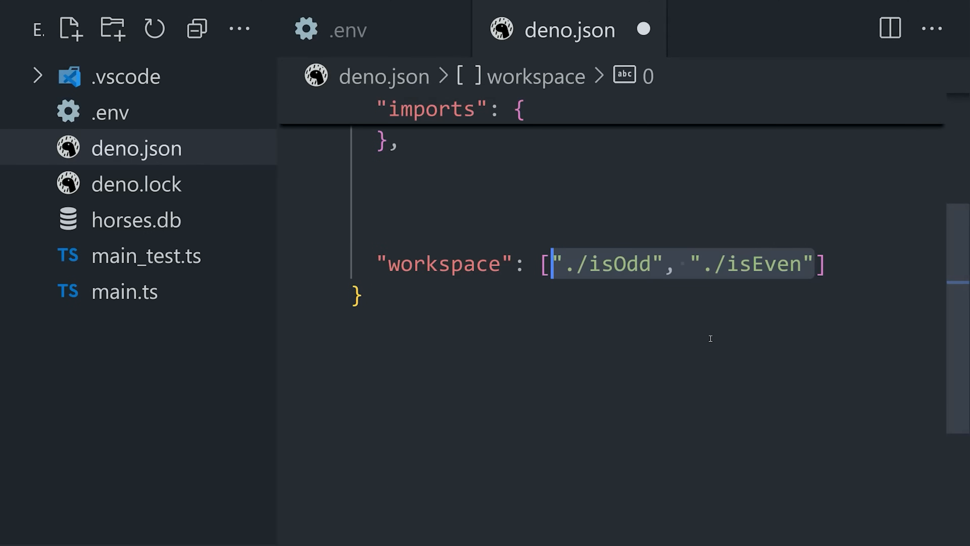